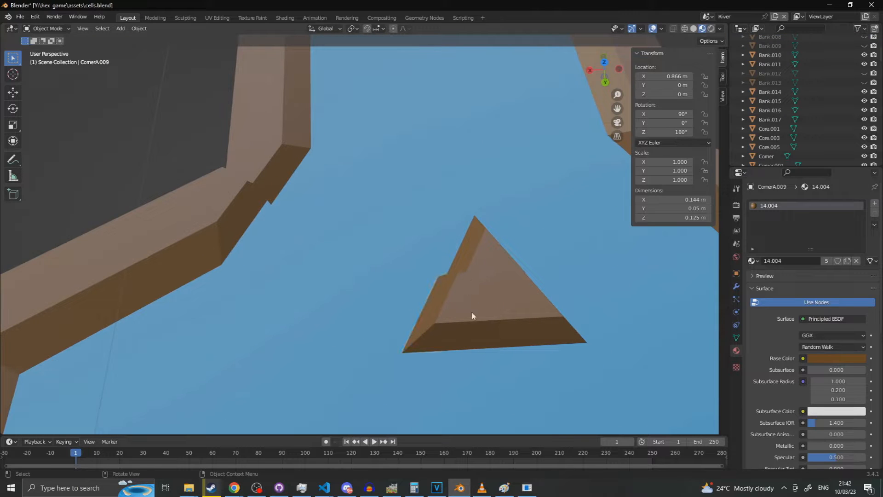
# Merge the seam's coincident vertices with Merge By Distance.
pyautogui.click(463, 316)
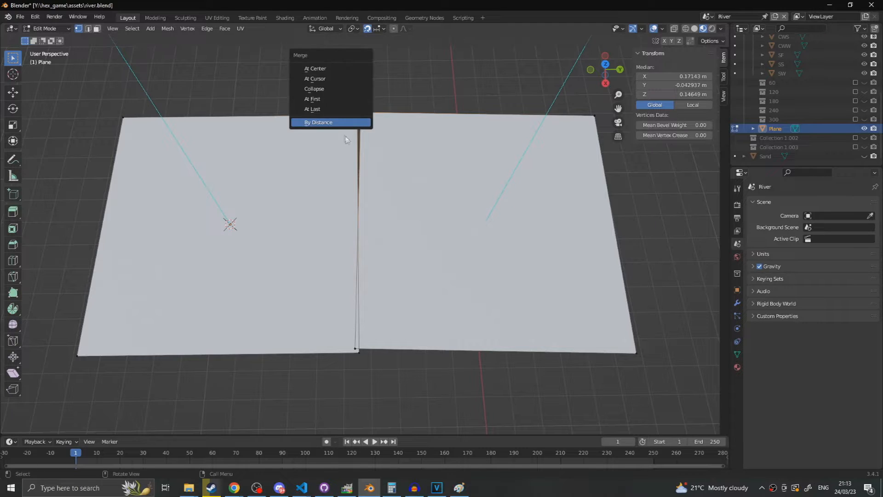
pyautogui.click(319, 122)
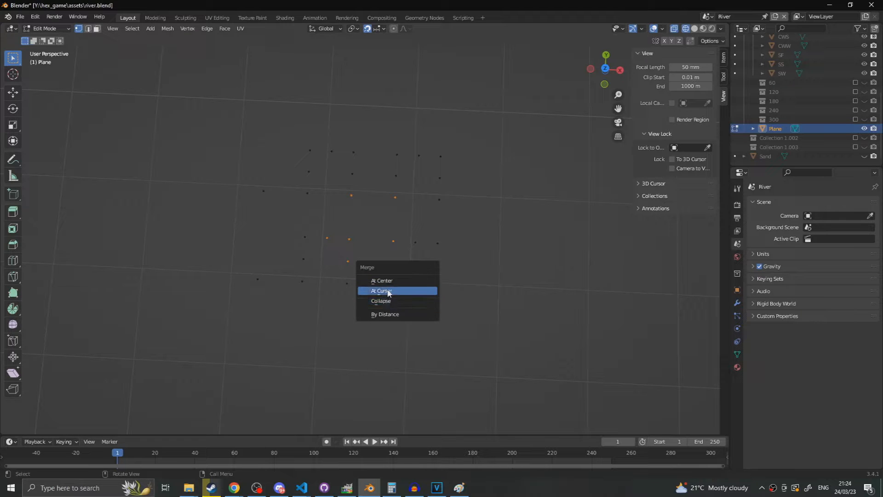
# Try Merge At Cursor, then collapse the selected vertices with Merge At Center.
pyautogui.click(382, 279)
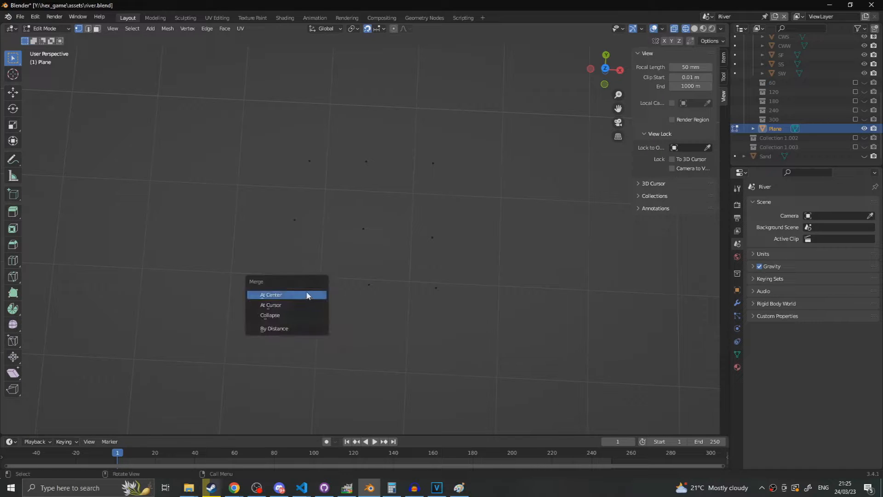
pyautogui.click(270, 294)
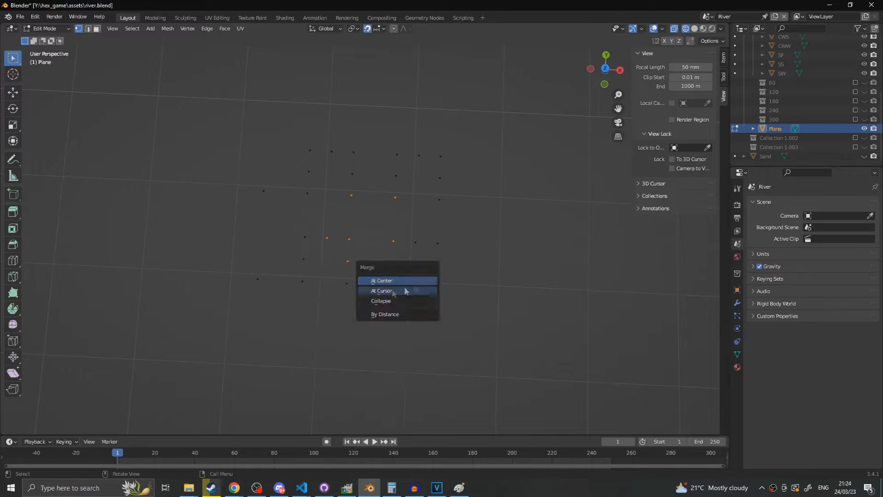
pyautogui.moveTo(385, 280)
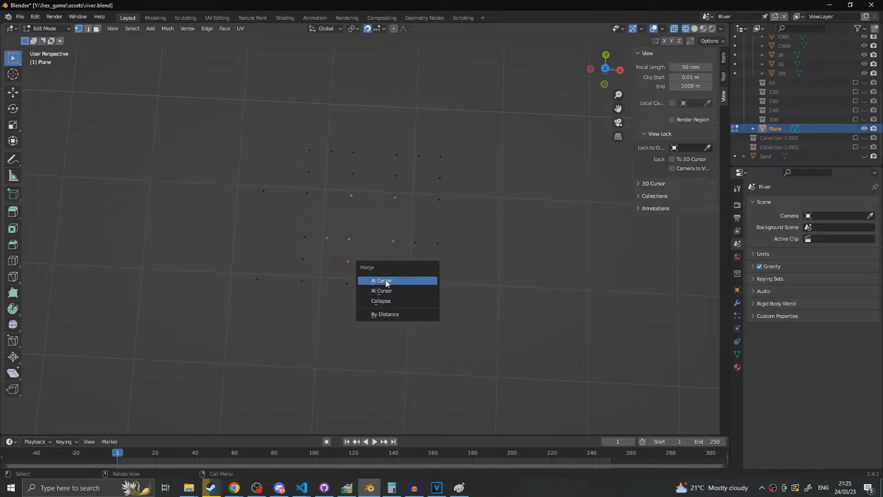
pyautogui.click(381, 280)
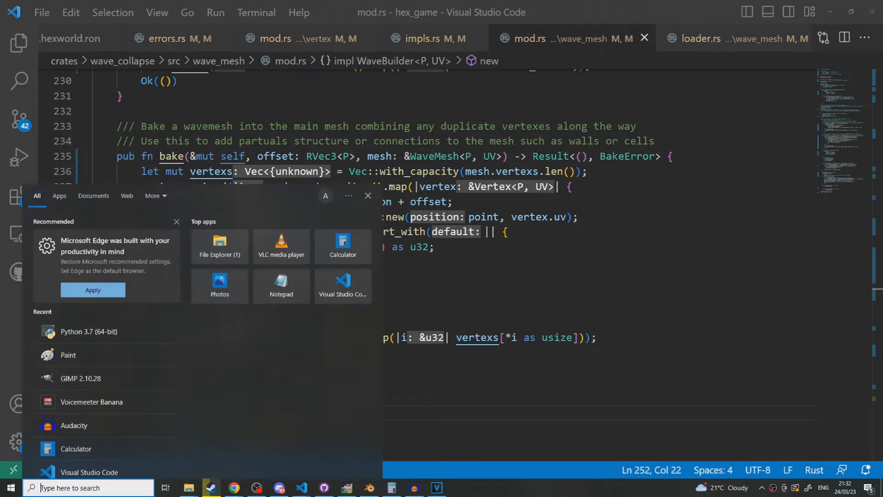
# Launch the Python 3.7 console and enter the expression 0.1 + 0.2.
pyautogui.click(89, 331)
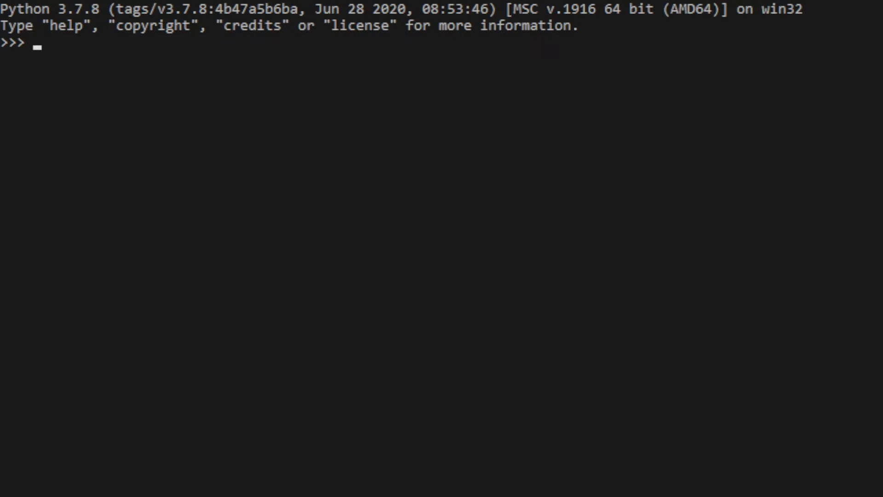
pyautogui.write('0')
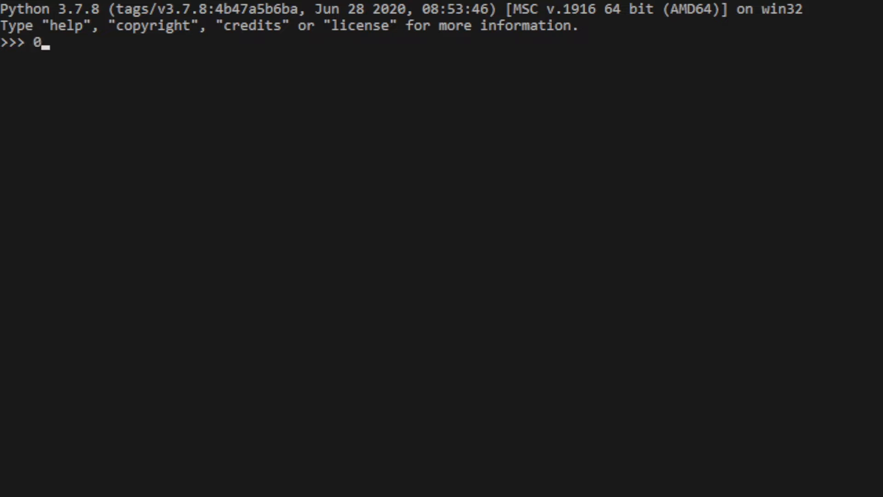
pyautogui.write('.1')
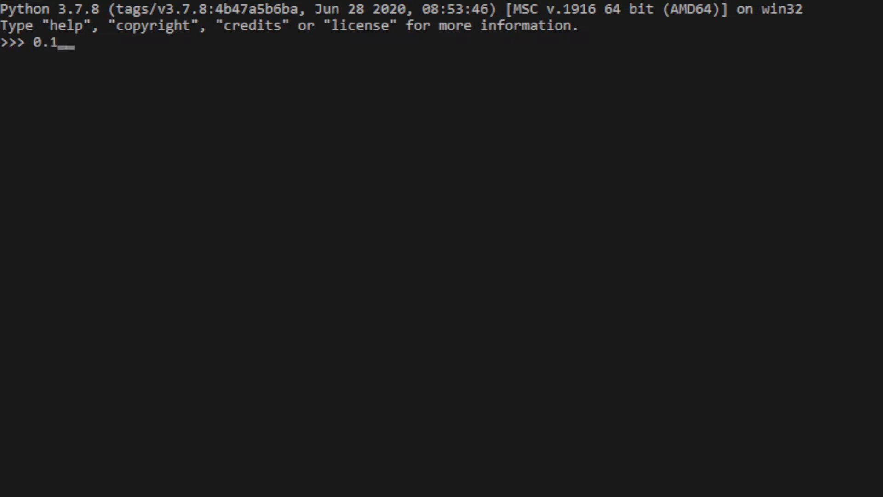
pyautogui.write('+ 0')
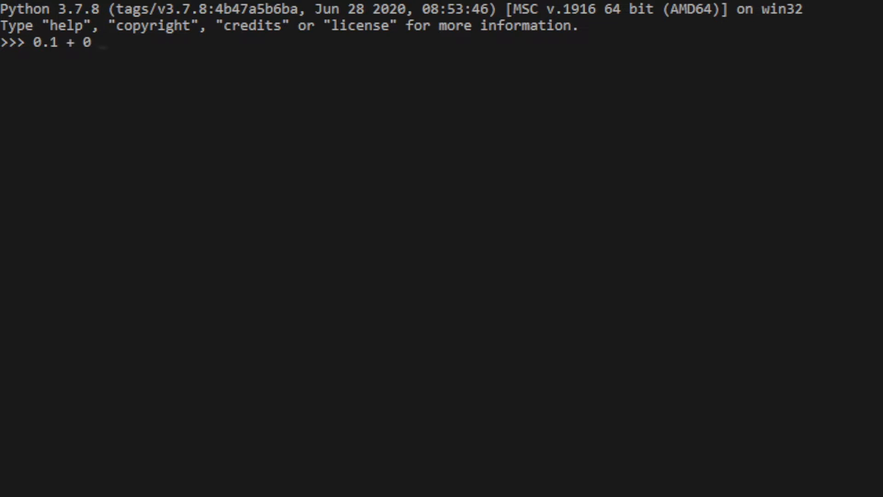
pyautogui.write('.2')
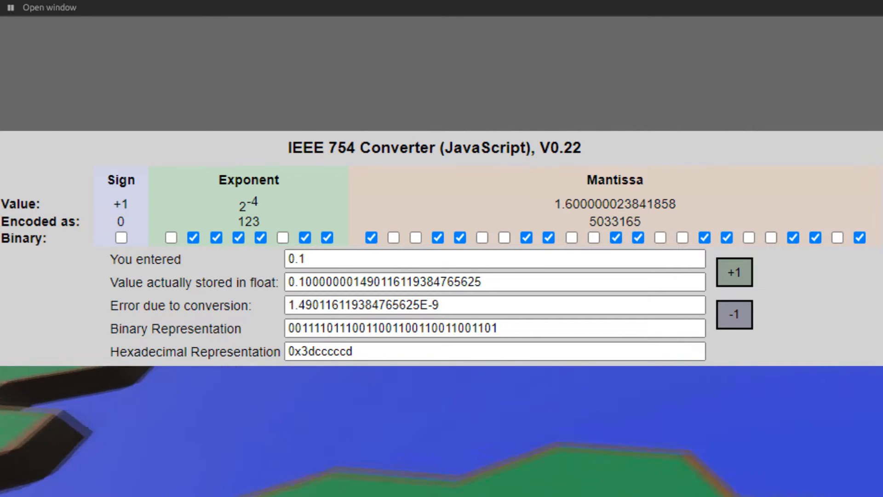
# Enter 0.2 as the decimal to see its stored float value and conversion error.
pyautogui.click(733, 273)
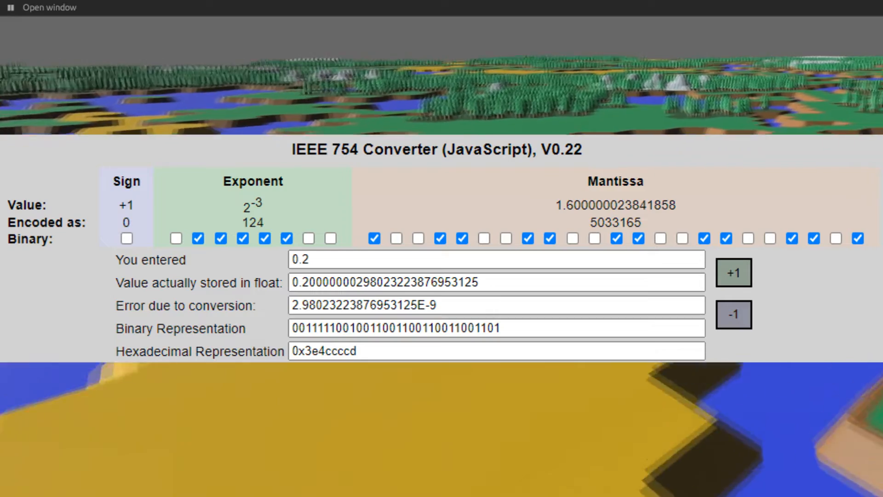
pyautogui.click(733, 272)
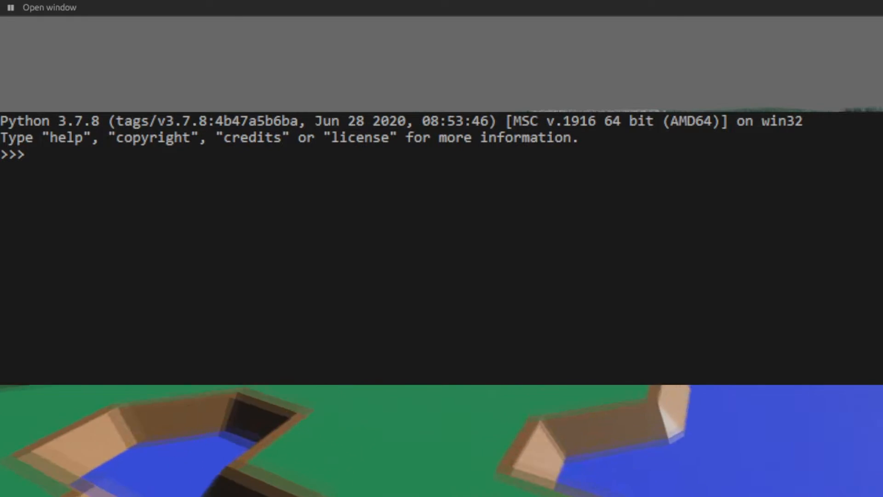
# Evaluate 0.5 + 1.5 and get the exact result 2.0.
pyautogui.write('0.5 + 1')
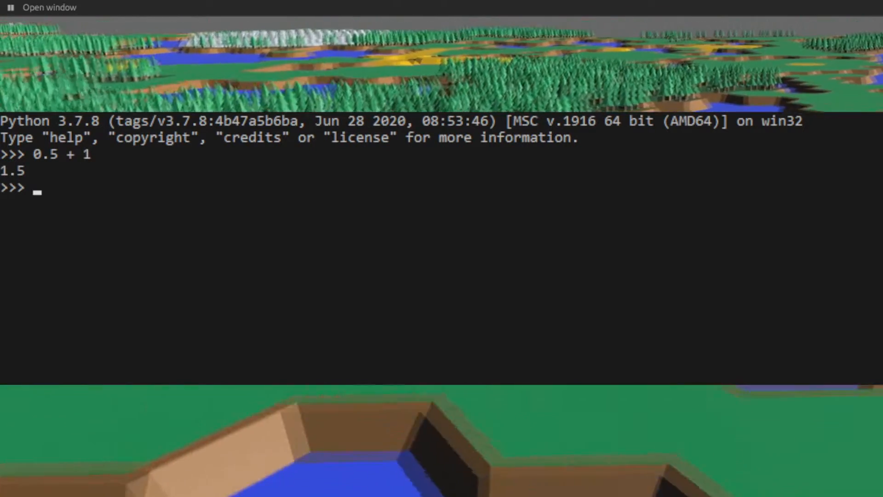
pyautogui.write('0')
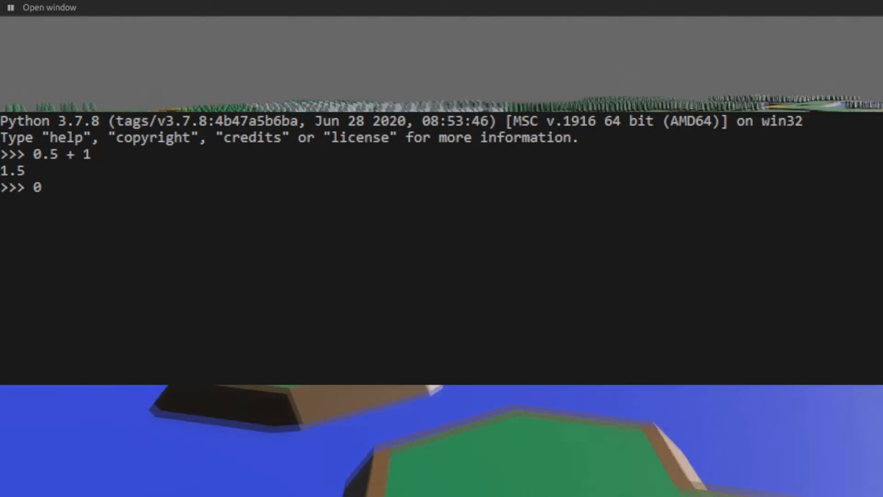
pyautogui.write('.5 +1.')
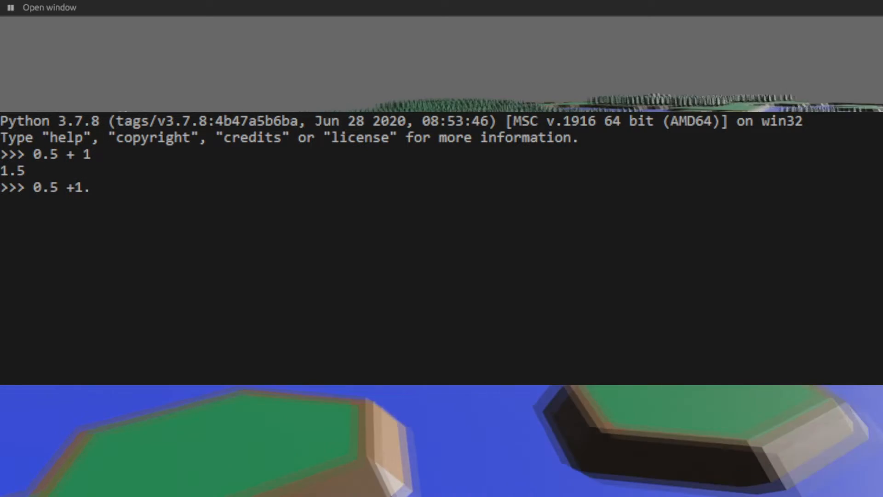
pyautogui.press('Return')
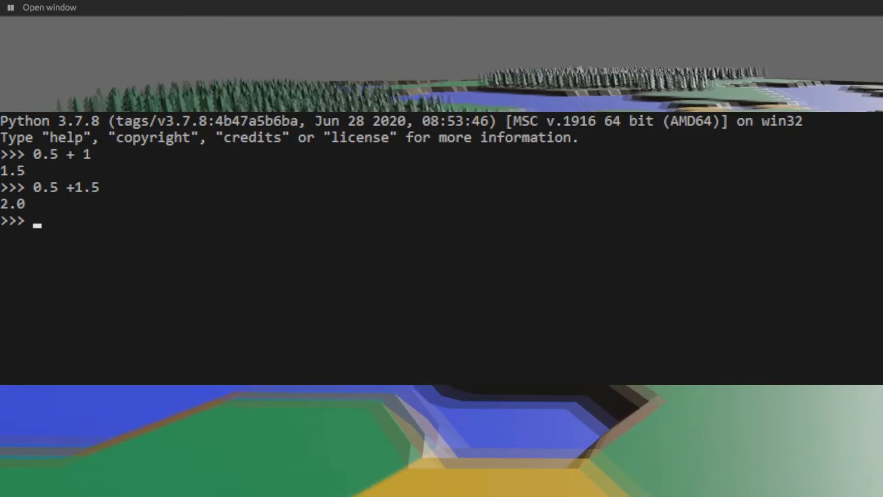
# Evaluate 2 + 2 and 0.5 + 2.5, getting exact results, and start another sum.
pyautogui.write('2 + 2')
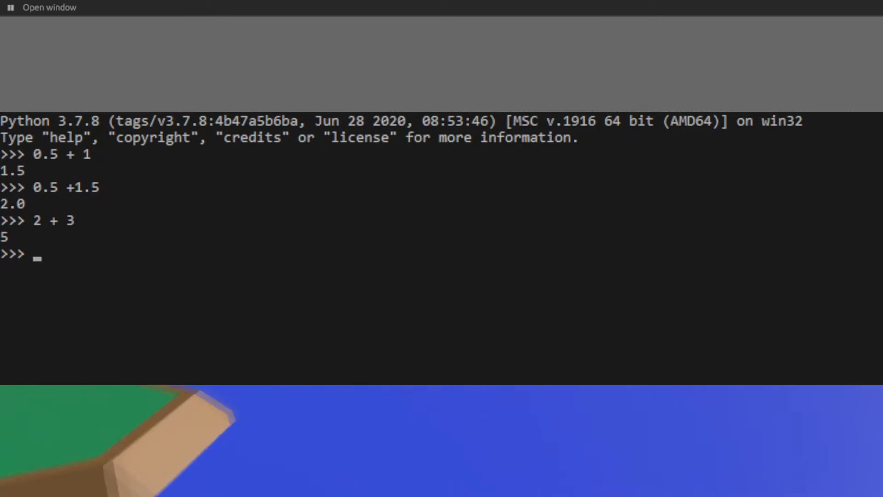
pyautogui.write('02')
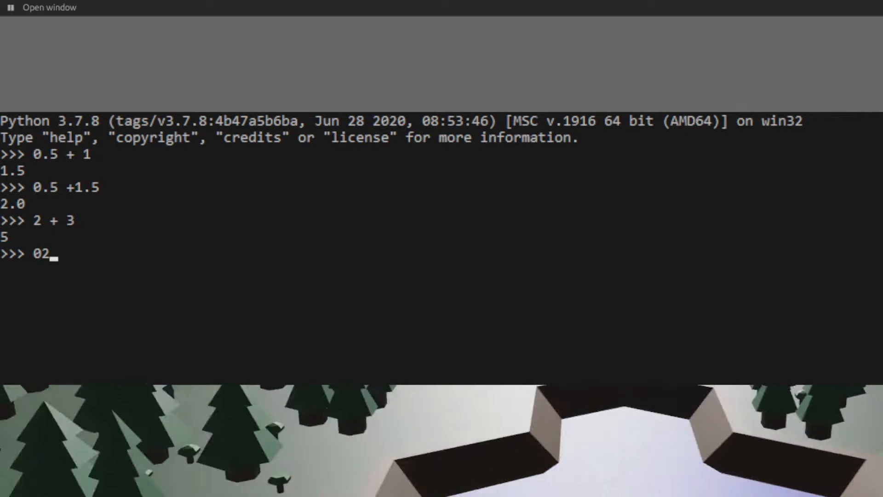
pyautogui.write('.5')
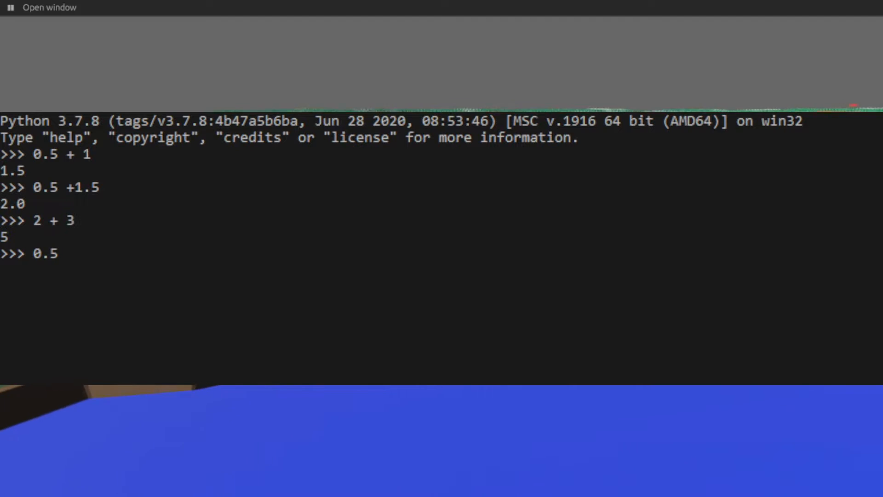
pyautogui.write('+ 2.5')
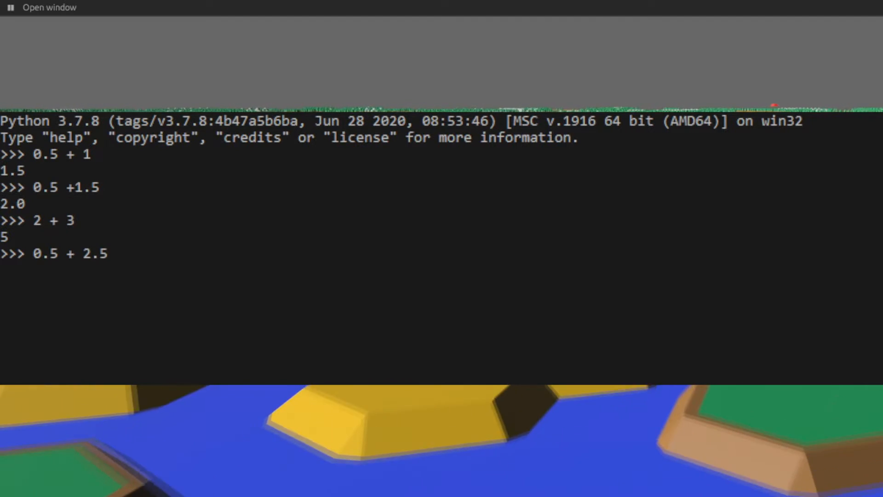
pyautogui.press('Return')
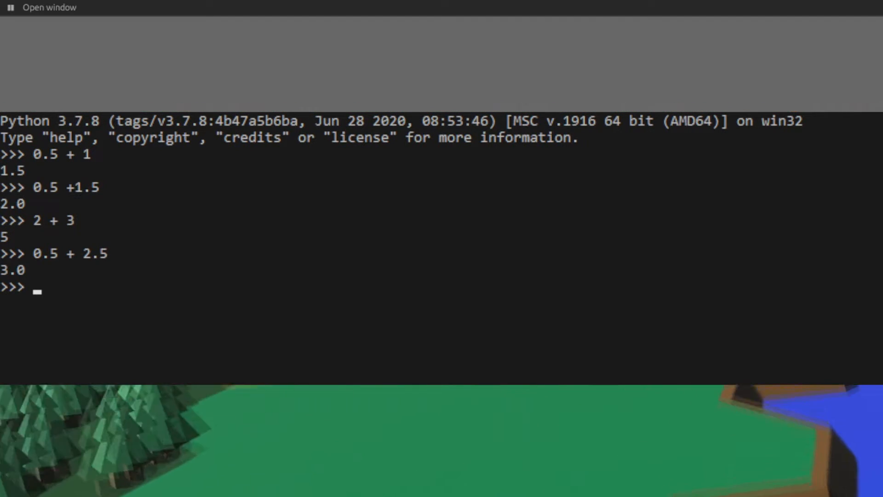
pyautogui.write('0.')
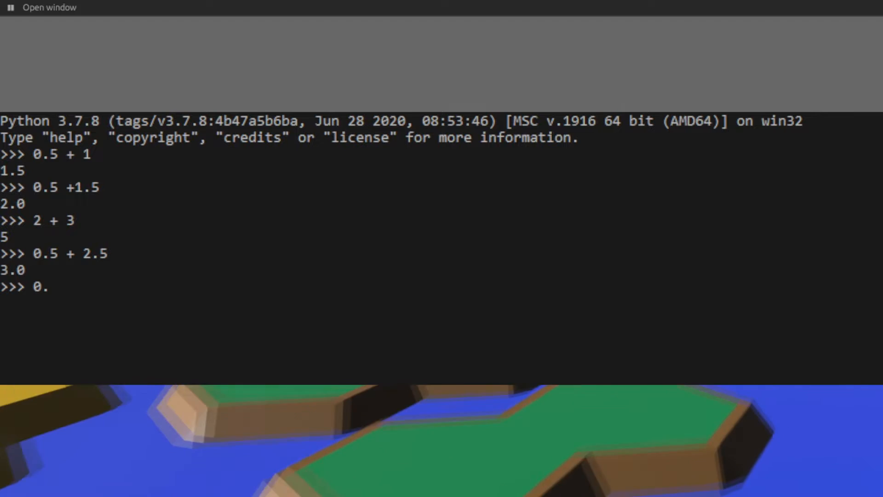